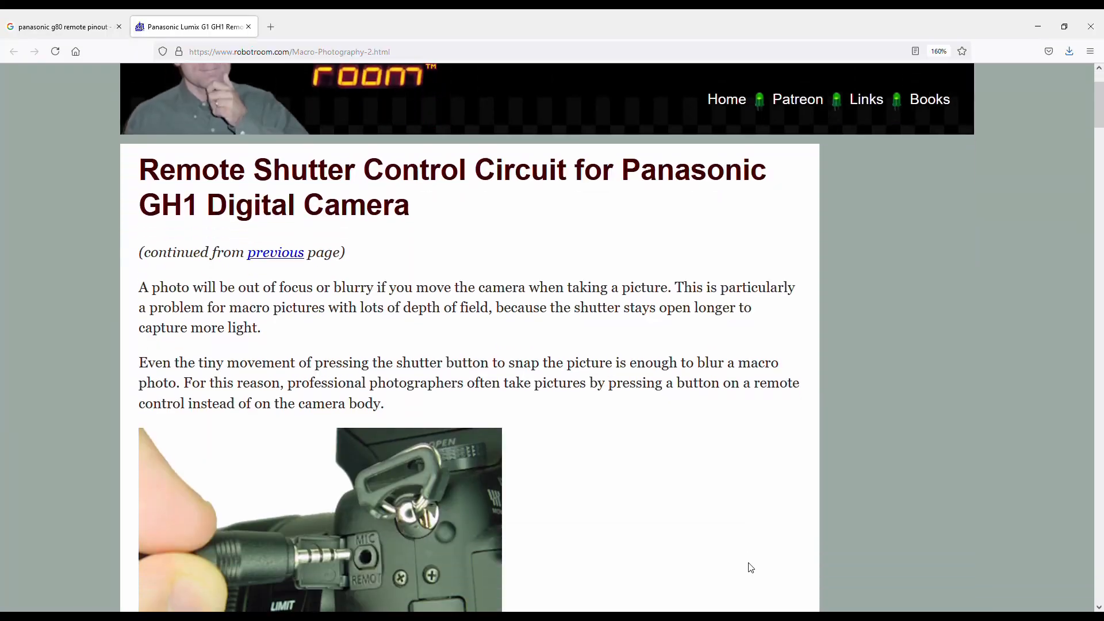
Scroll the Robotroom page down to the GH1 remote shutter resistor schematic for the 2.5 mm plug
scroll("down", 3)
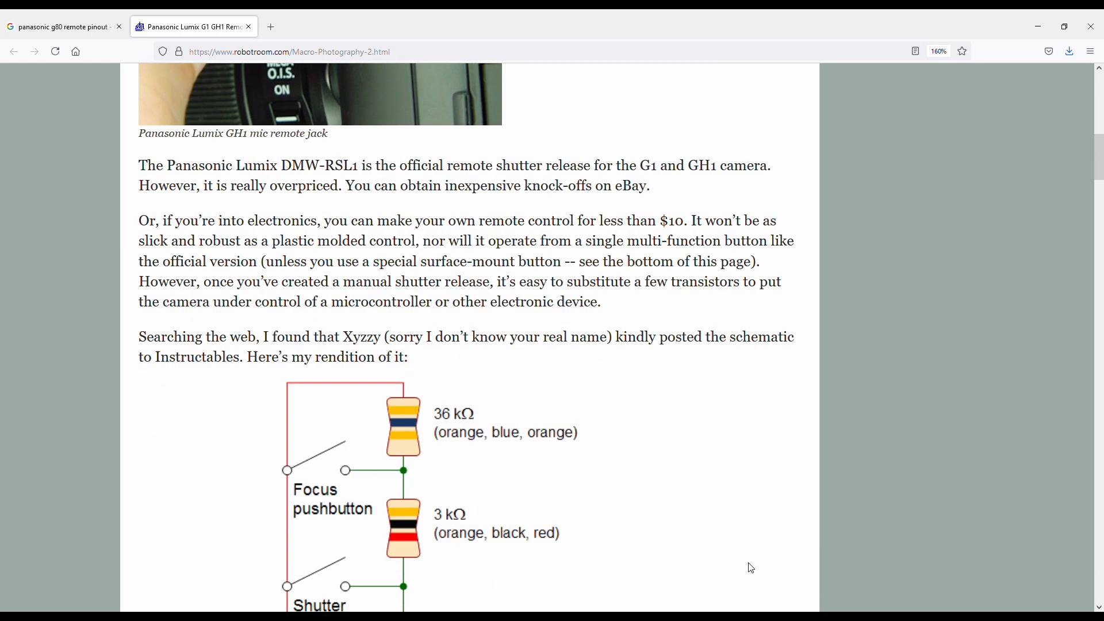
scroll("down", 3)
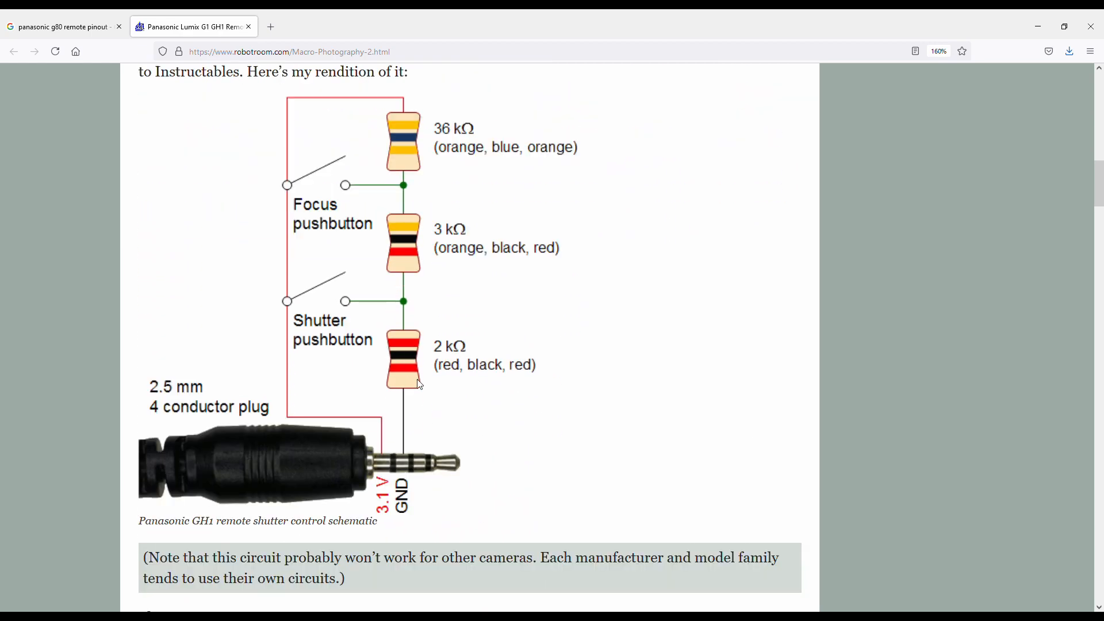
mouse_move(261, 156)
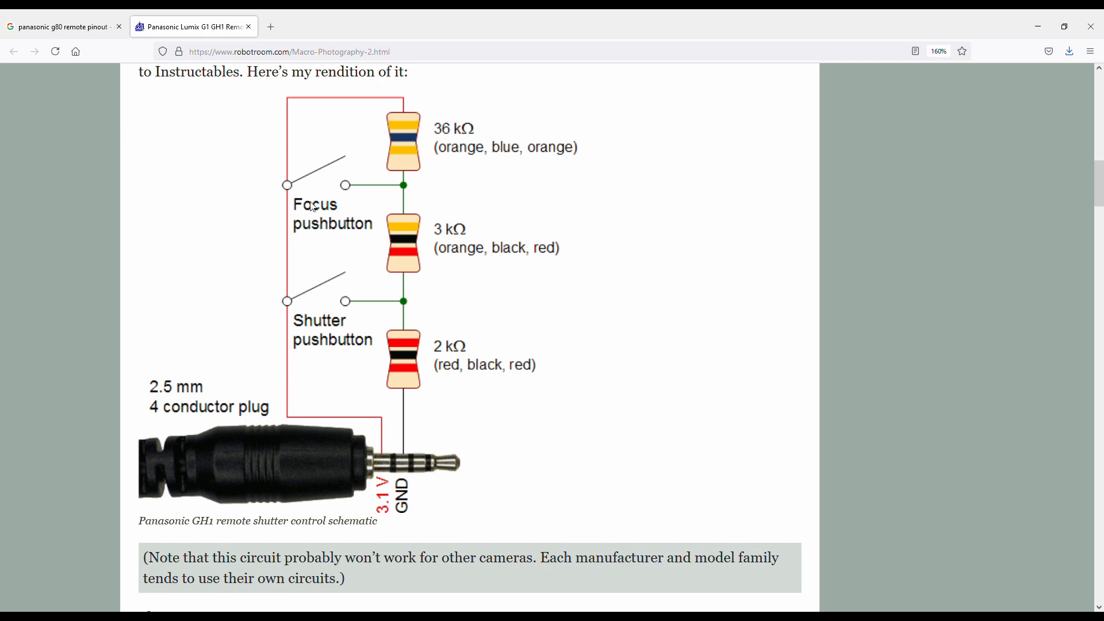
mouse_move(343, 299)
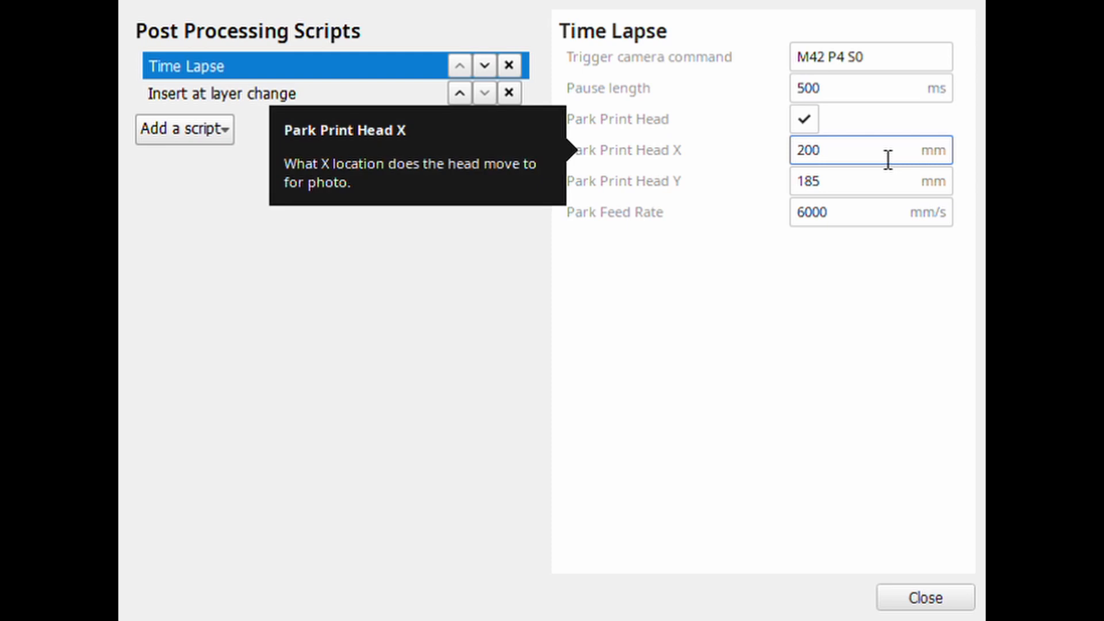
mouse_move(876, 189)
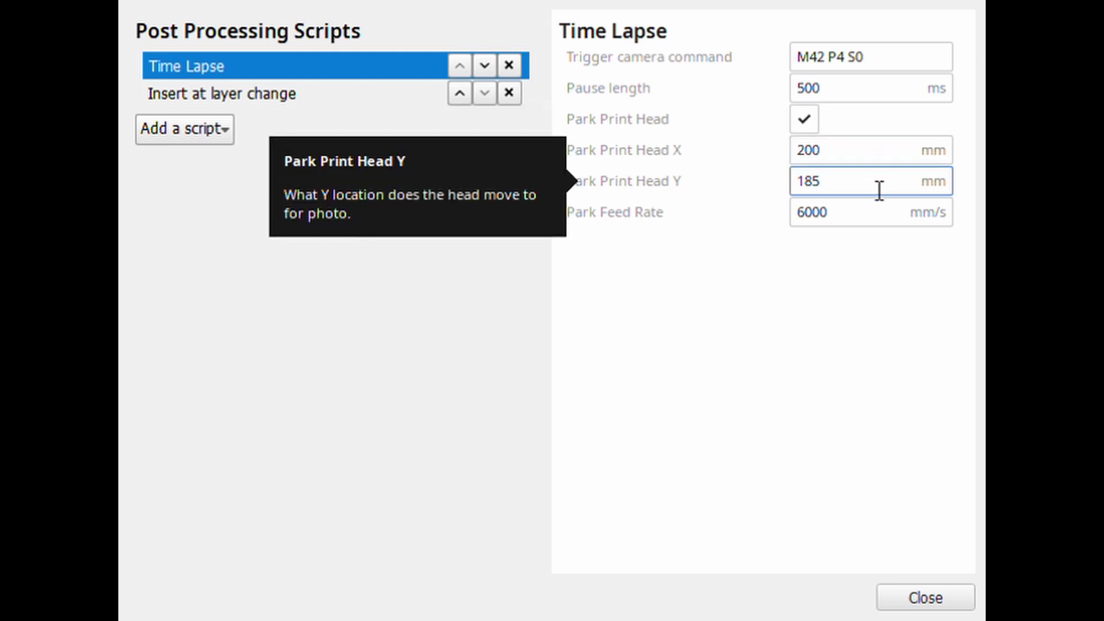
mouse_move(876, 228)
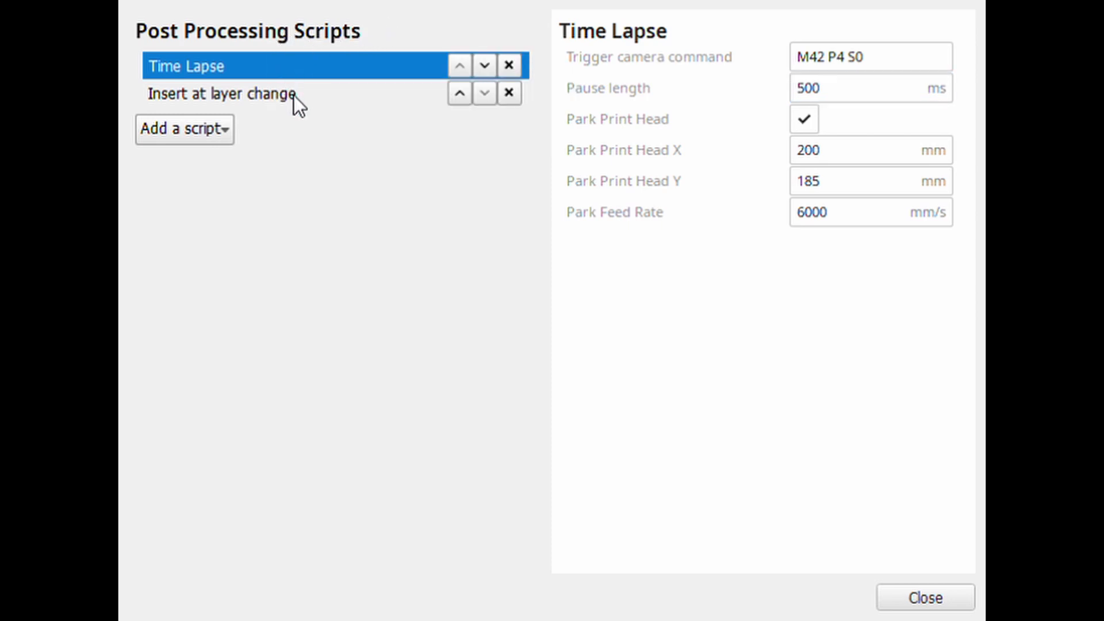
Select the 'Insert at layer change' script to view its M42 P4 S255 before-layer settings
left_click(221, 93)
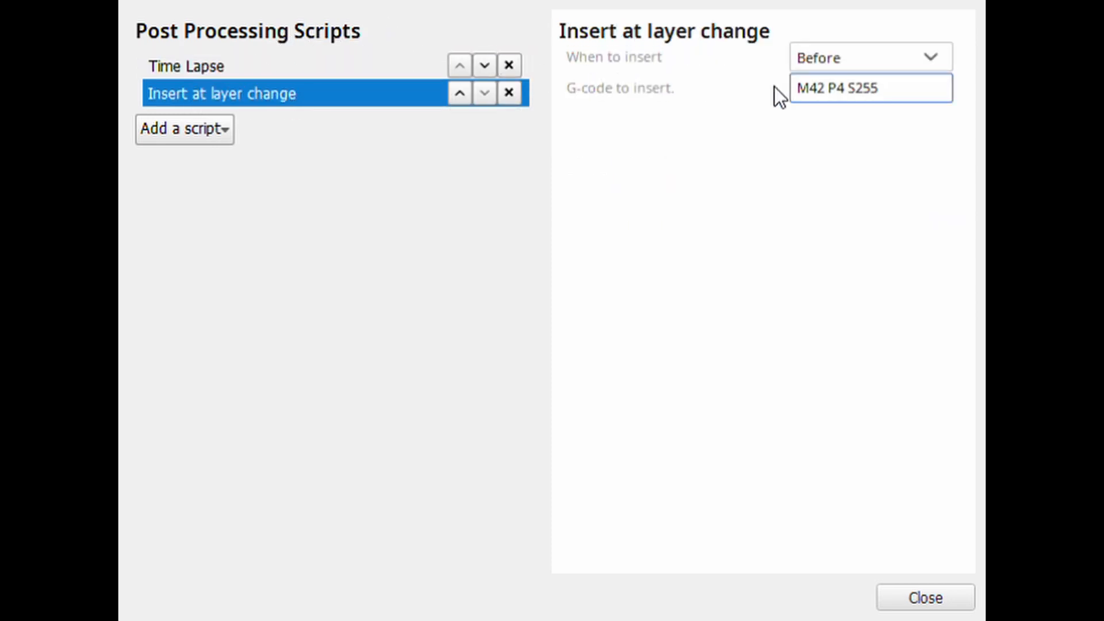